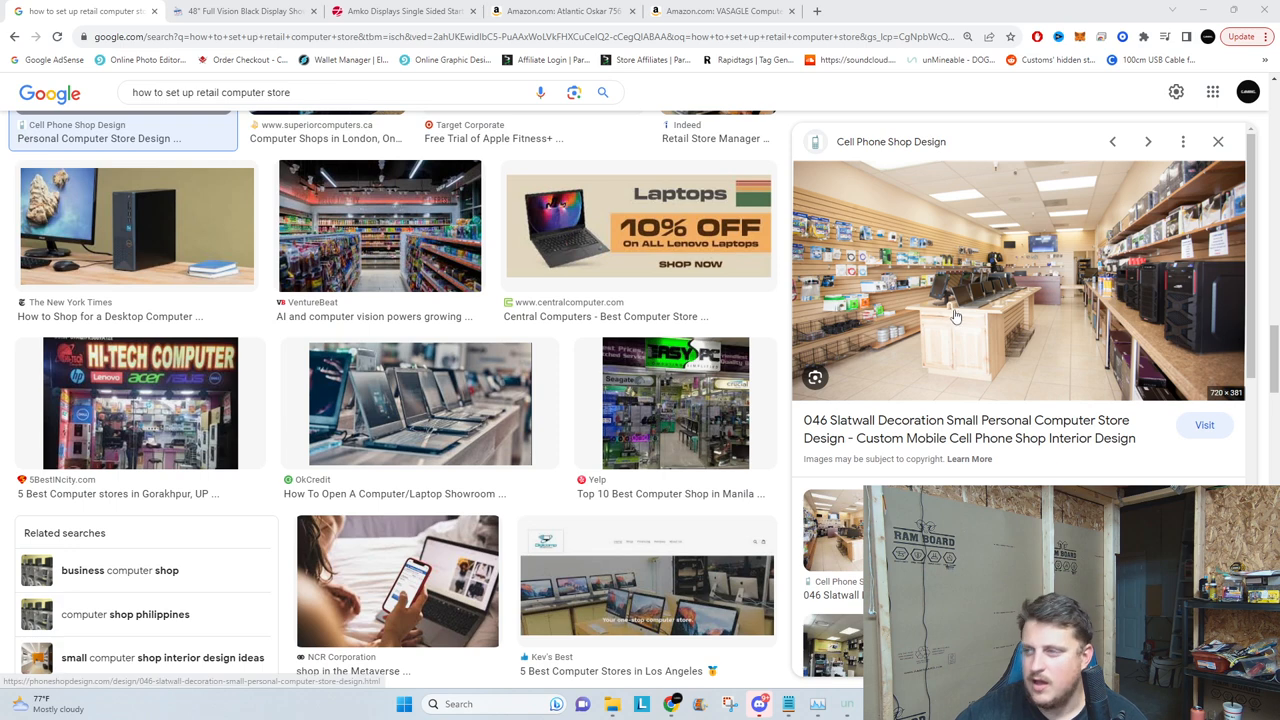
pyautogui.moveTo(1060, 278)
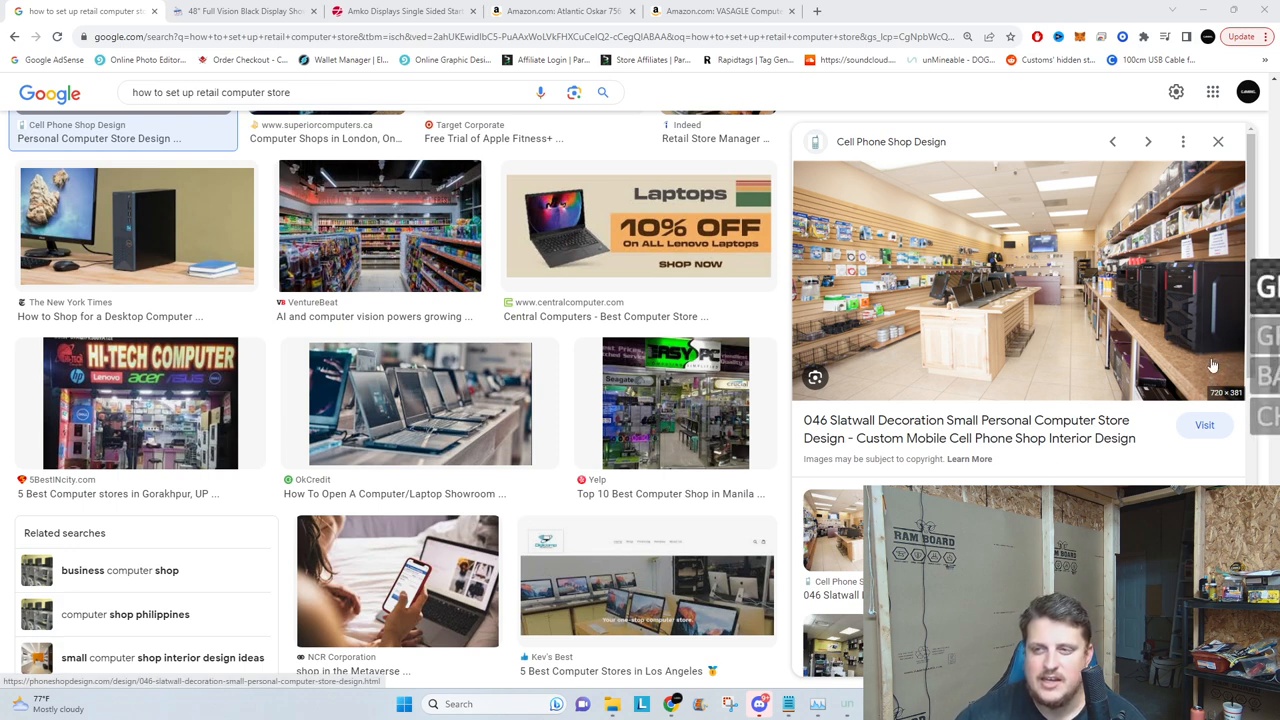
pyautogui.moveTo(1180, 343)
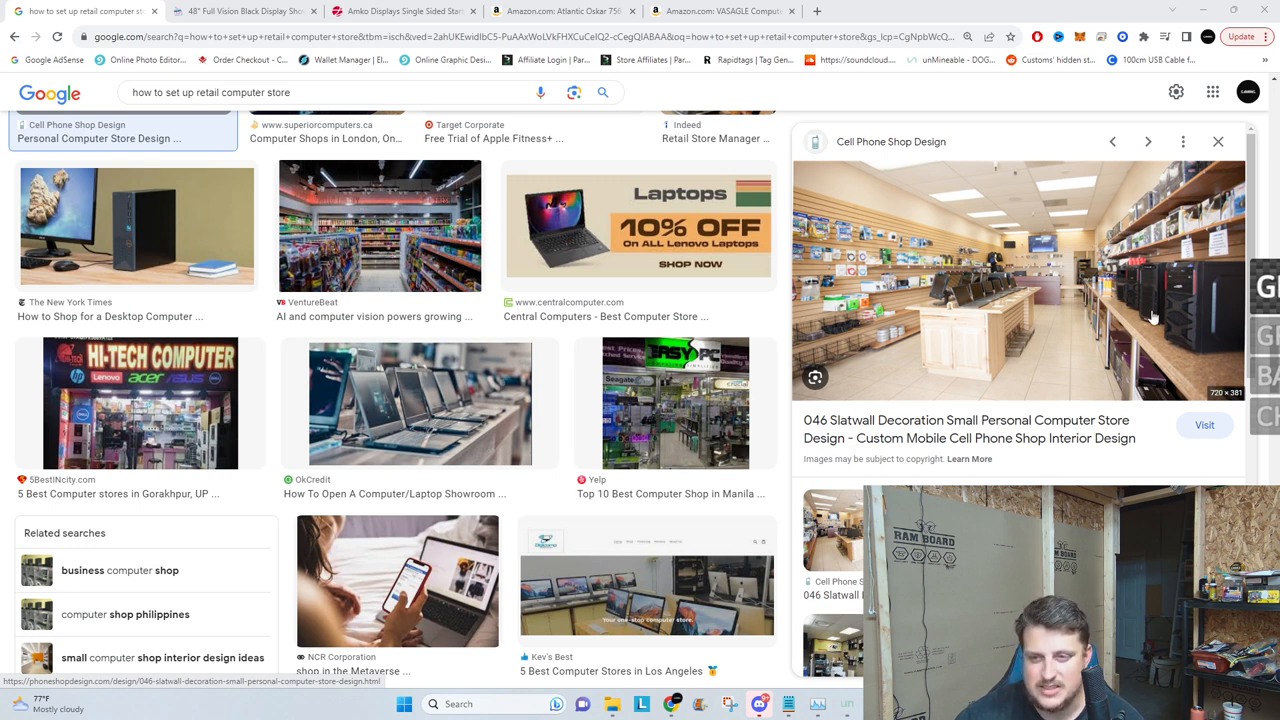
pyautogui.moveTo(1030, 311)
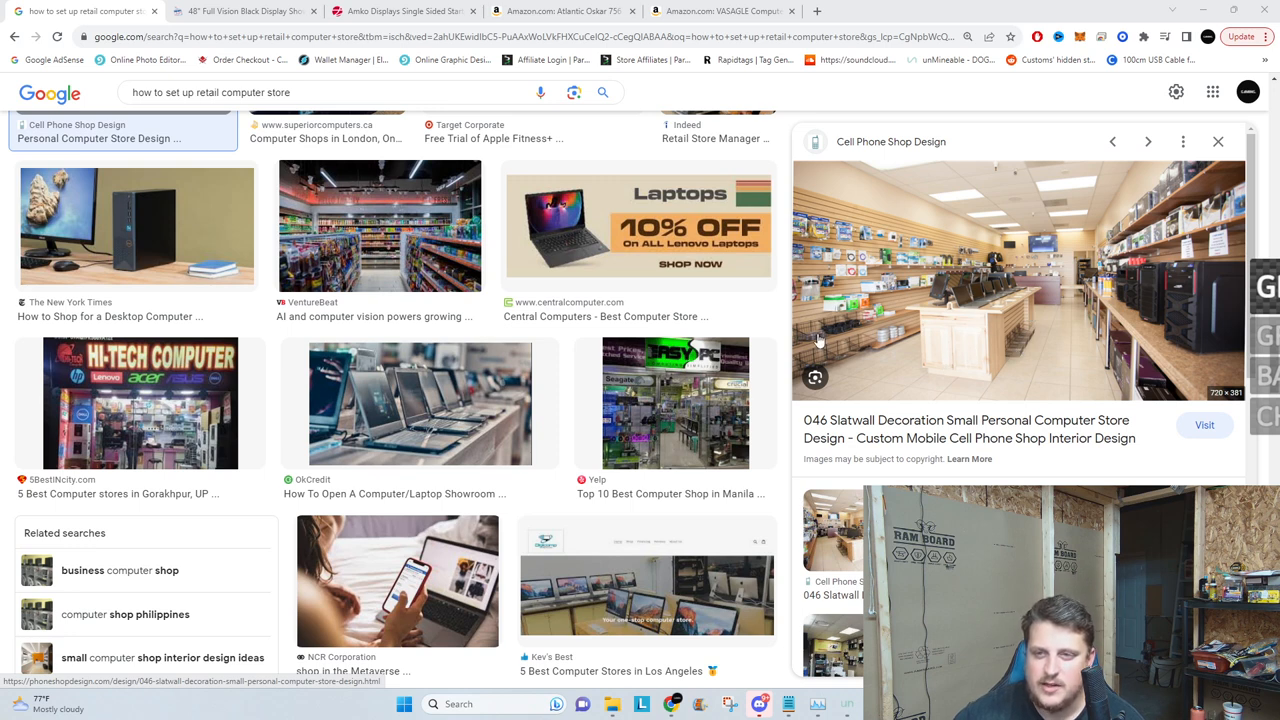
pyautogui.moveTo(1130, 297)
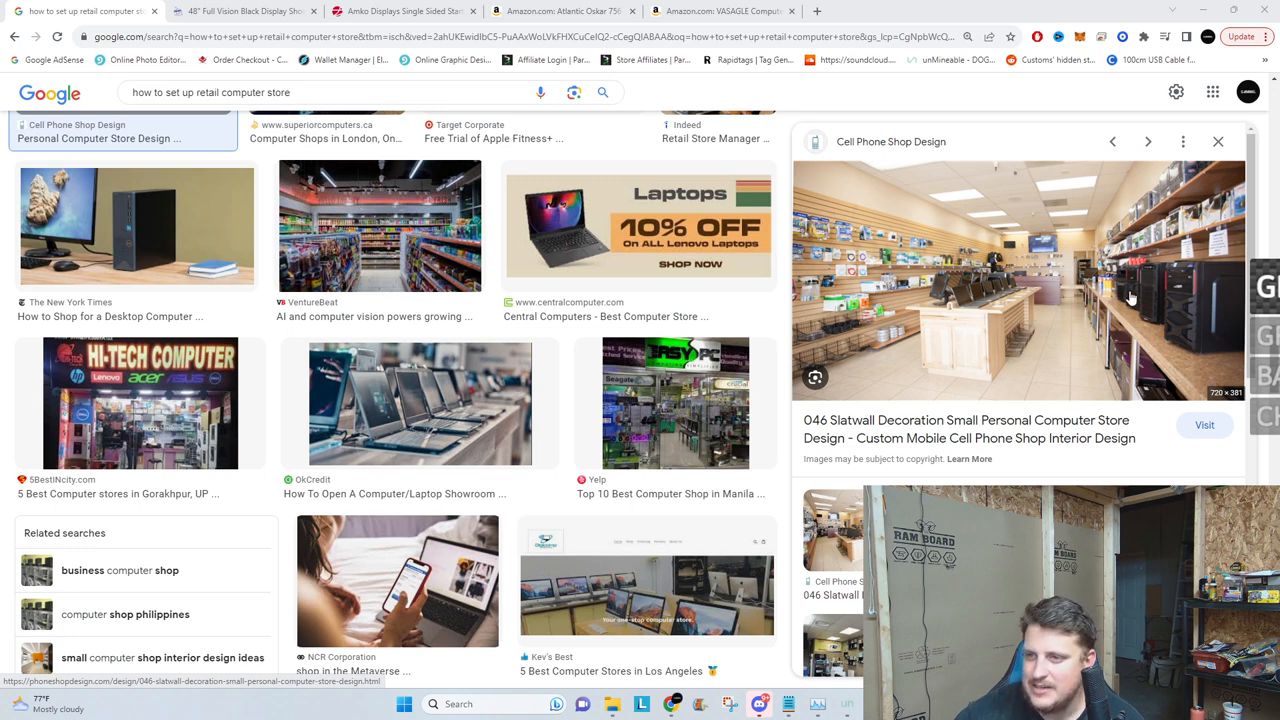
pyautogui.moveTo(1102, 312)
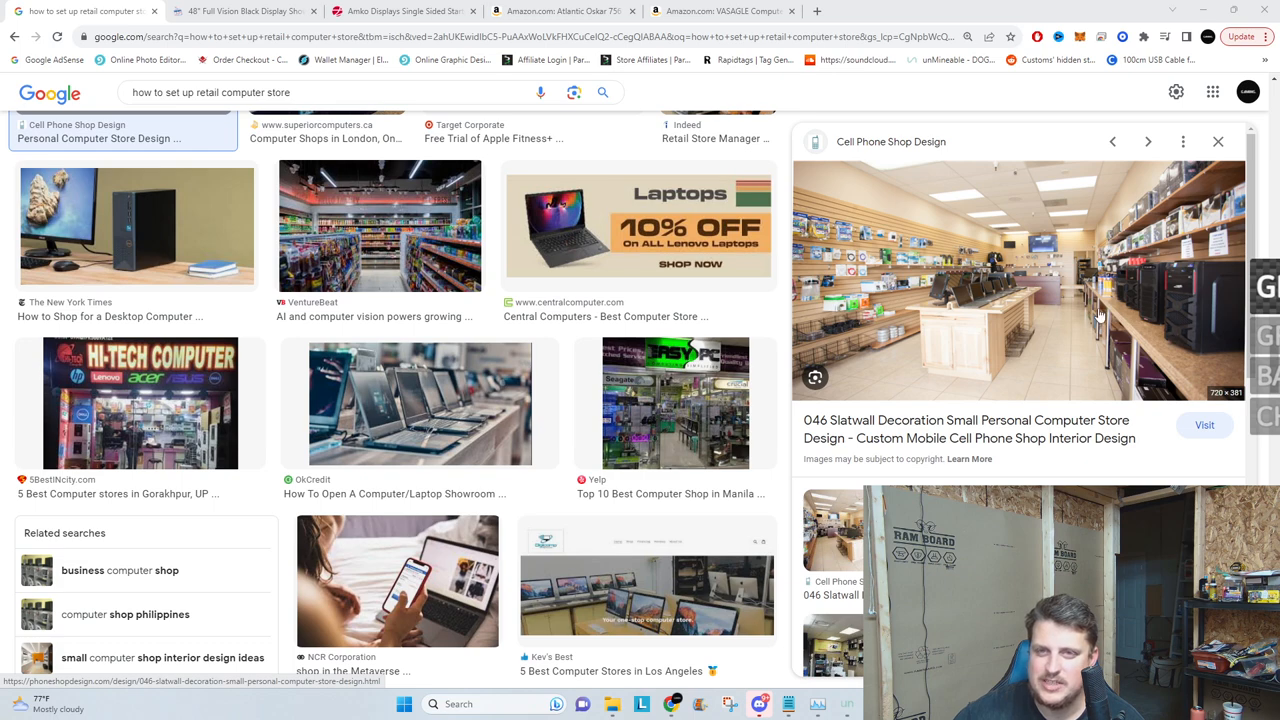
# Step: View the Atlantic Oskar 756 cabinet page, then return to the slatwall store image results
pyautogui.click(570, 11)
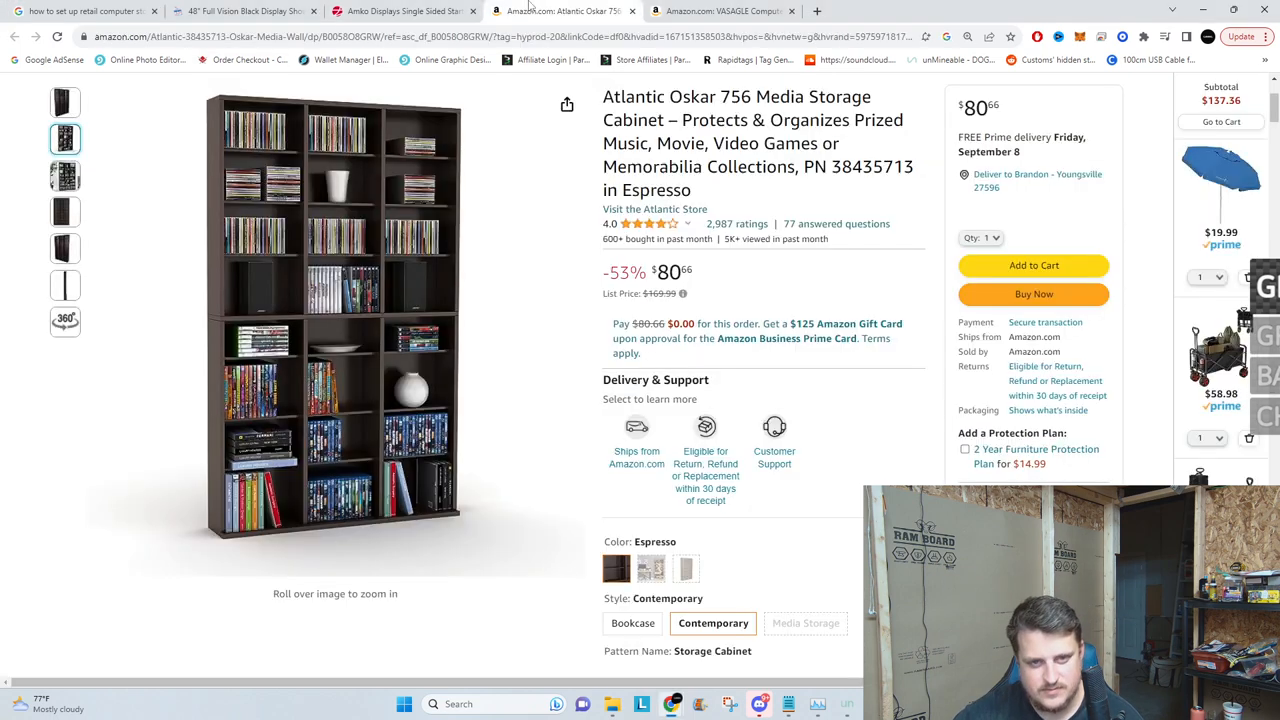
pyautogui.click(720, 11)
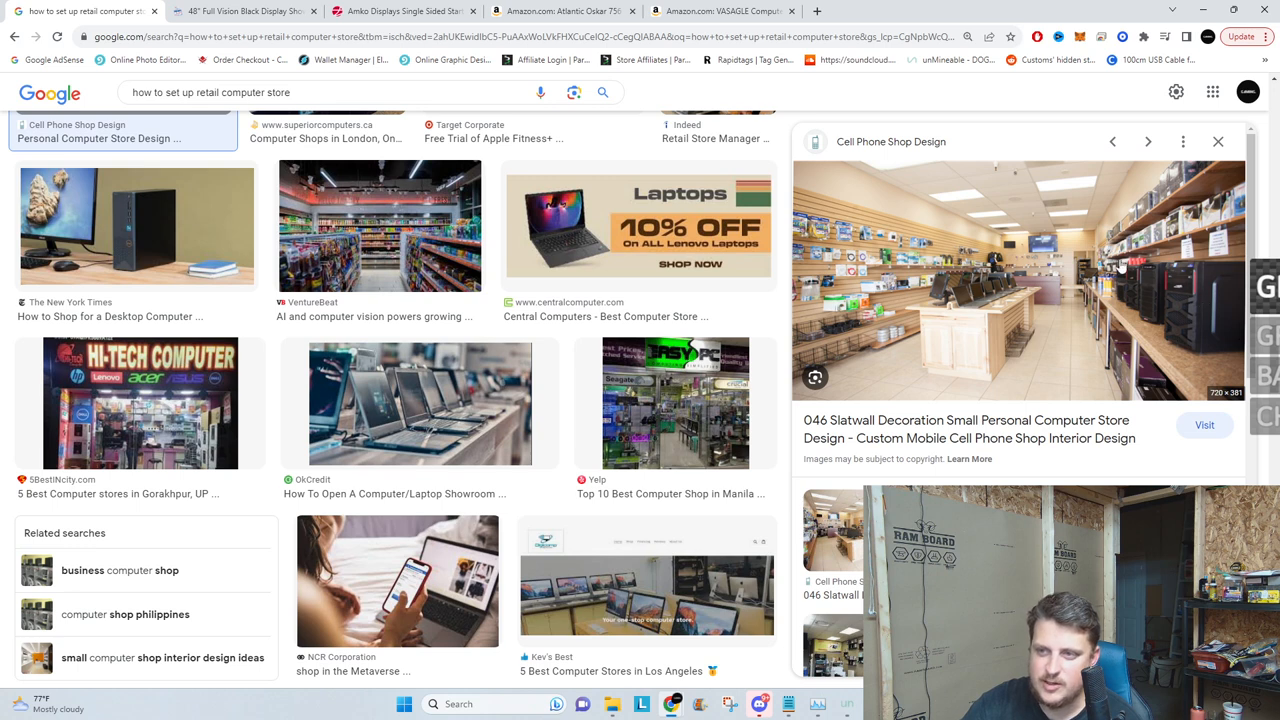
pyautogui.moveTo(1182, 299)
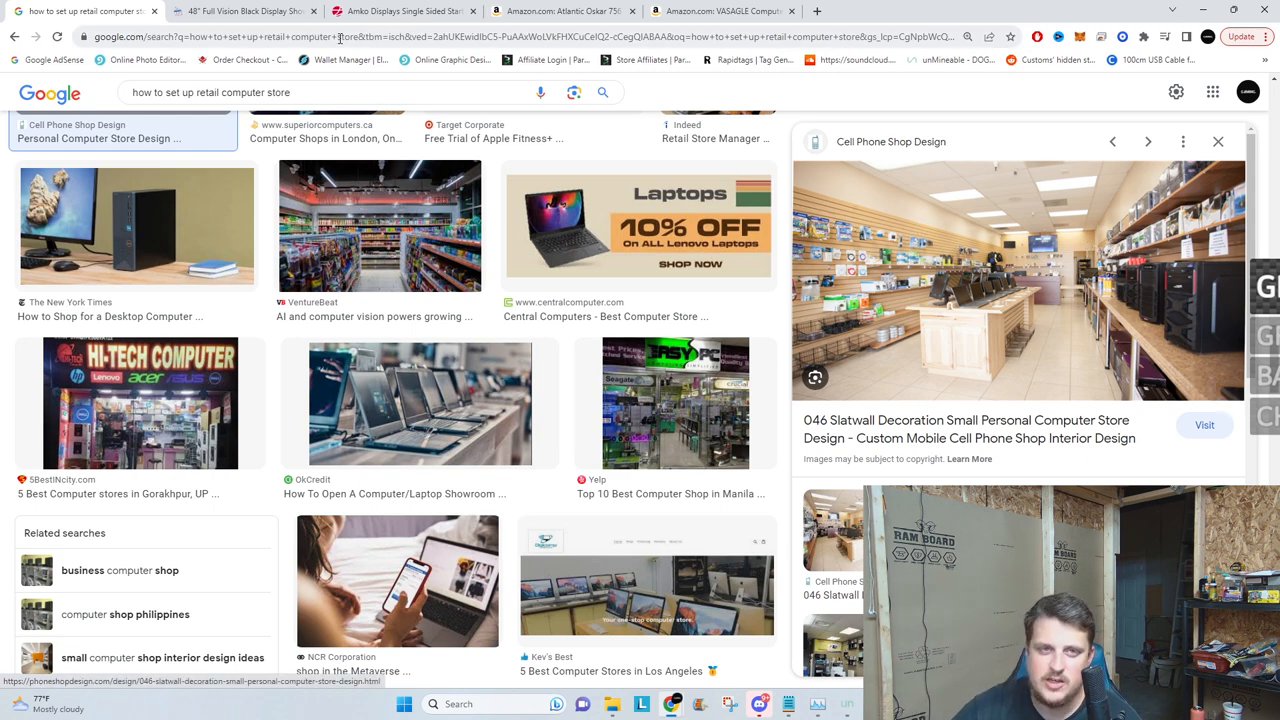
pyautogui.click(560, 11)
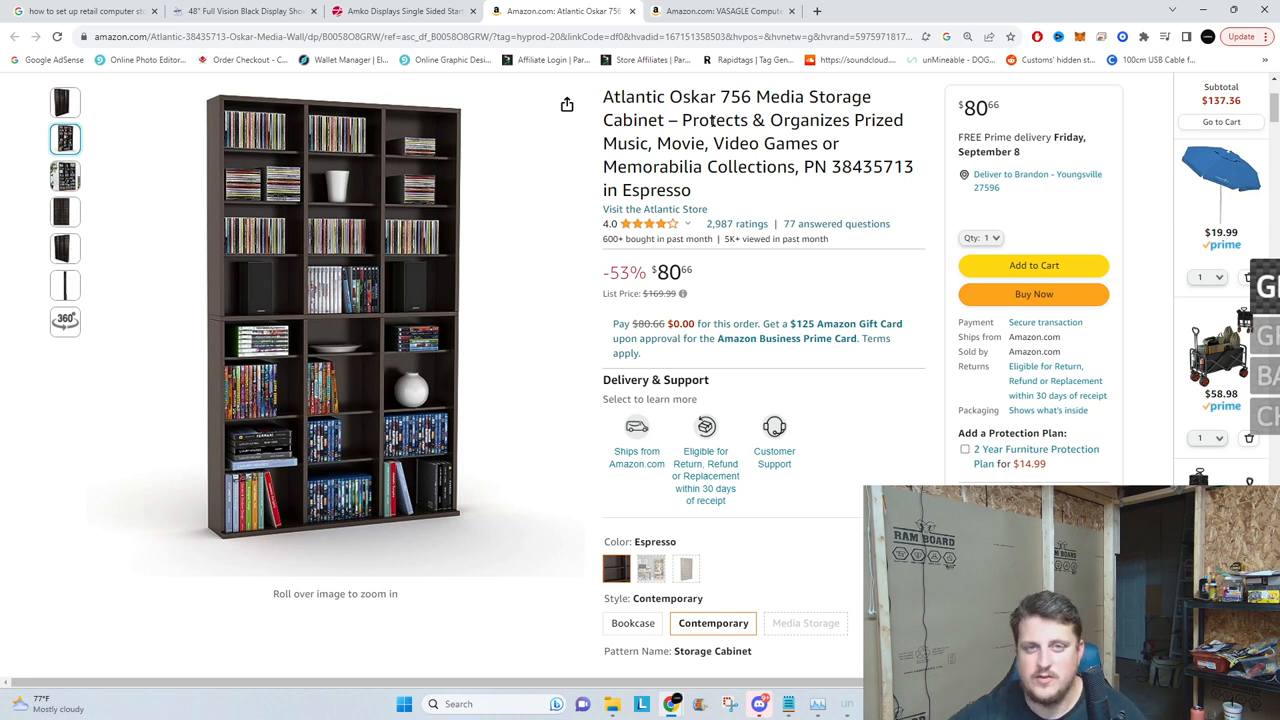
pyautogui.moveTo(400, 12)
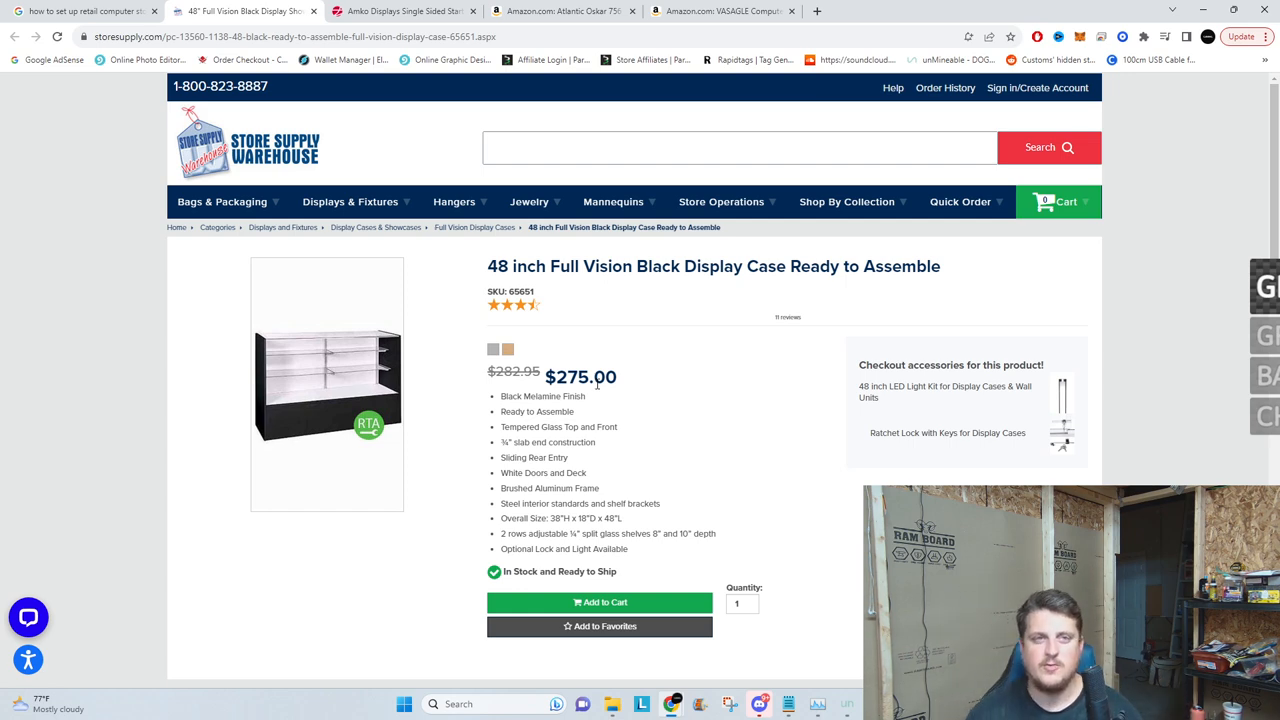
# Step: Return from the Store Supply Warehouse display case page to the slatwall image results
pyautogui.click(85, 23)
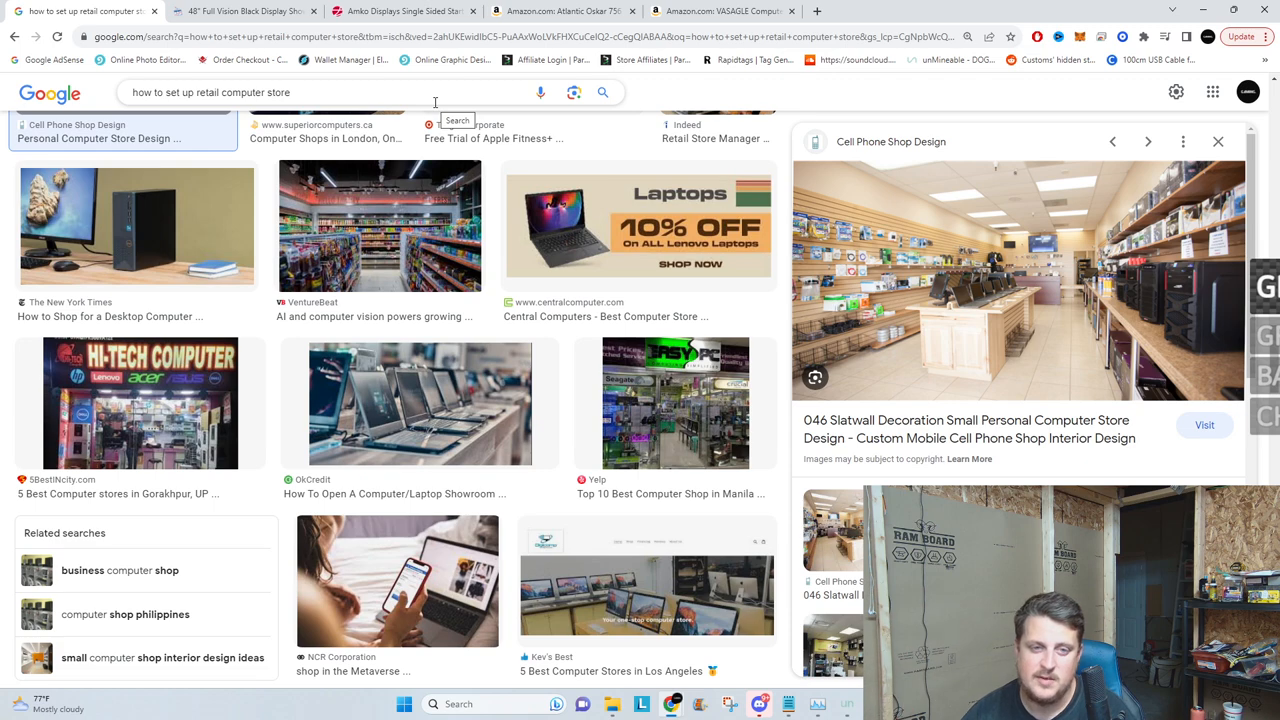
# Step: Check the Amko single-sided black shelving page, then reopen the $275 48-inch display case
pyautogui.click(400, 11)
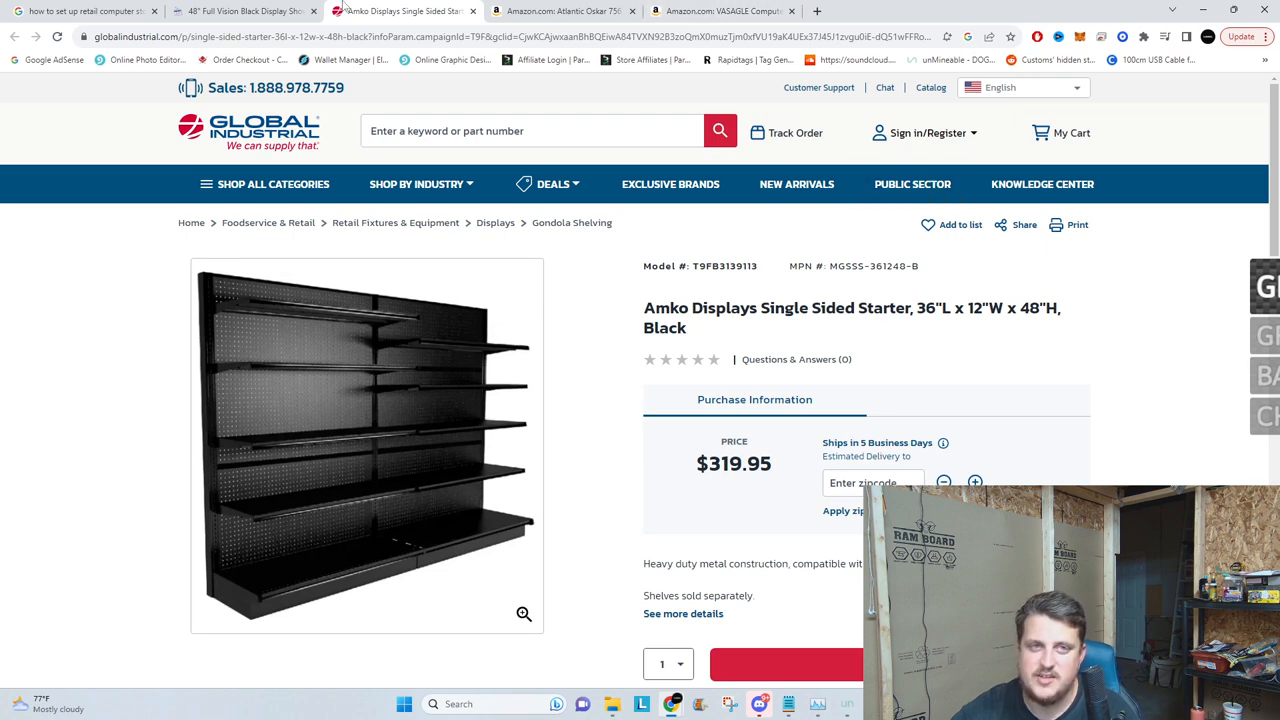
pyautogui.click(245, 20)
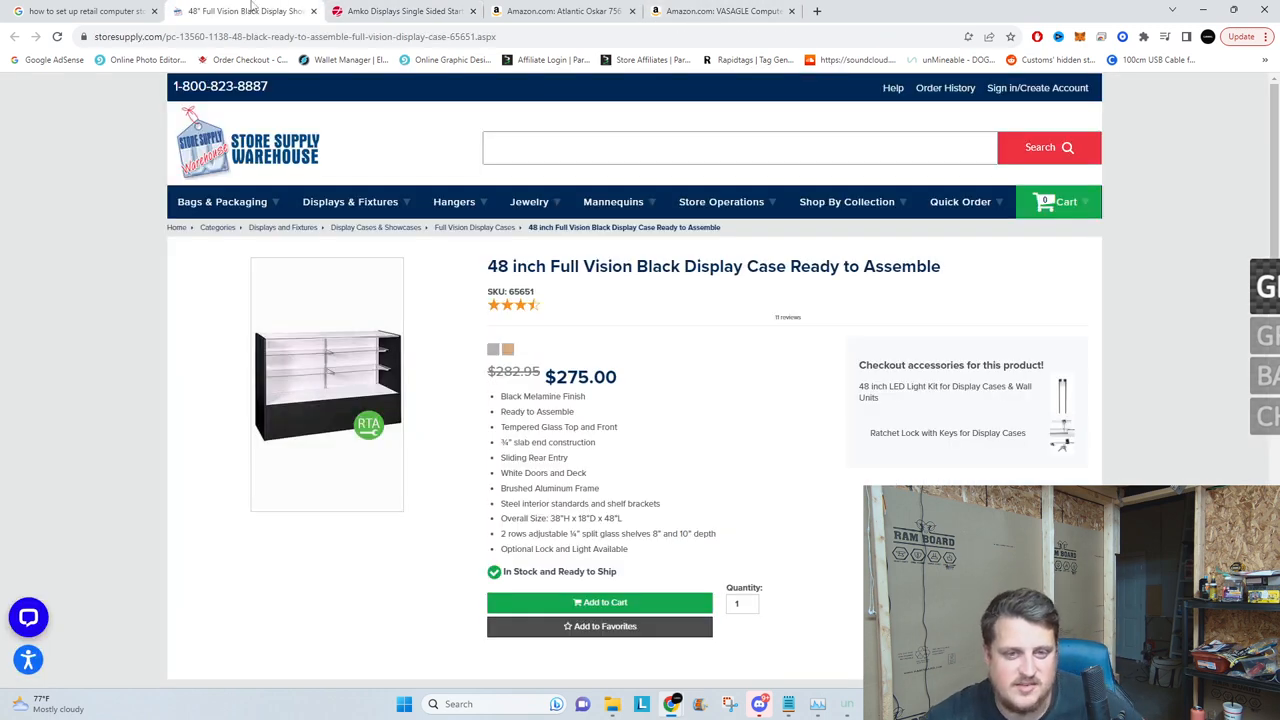